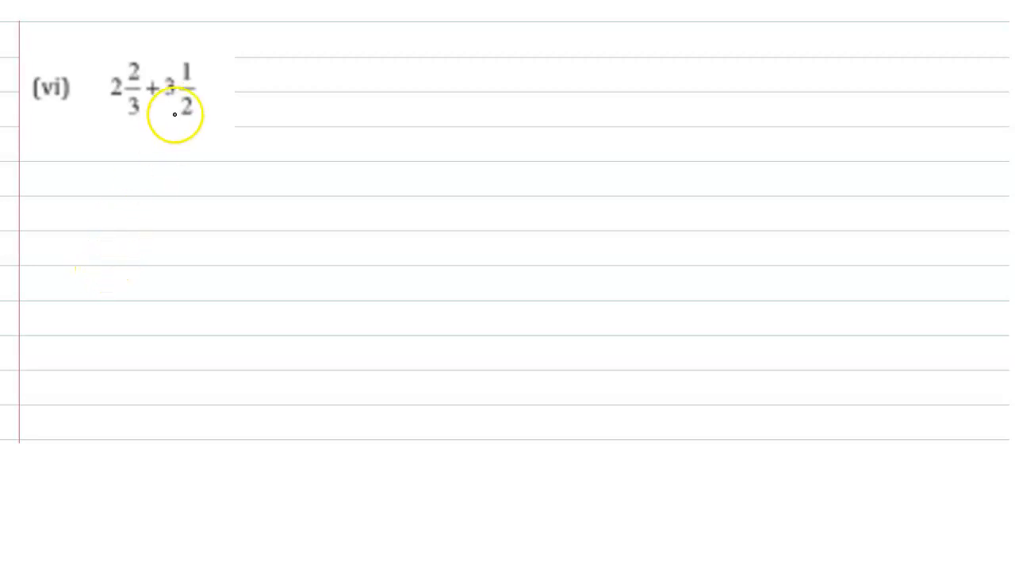
mouse_move(164, 97)
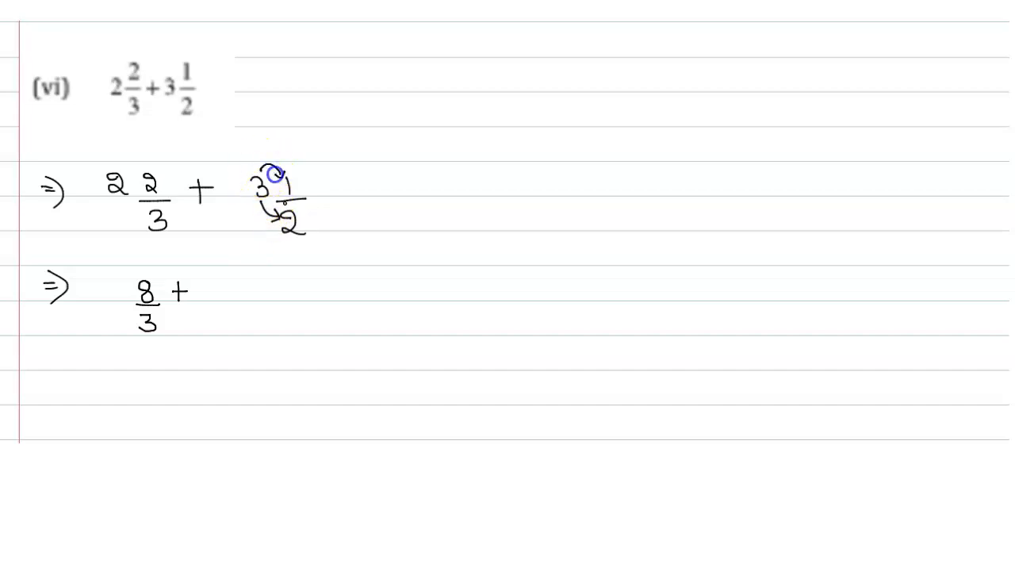
type("7")
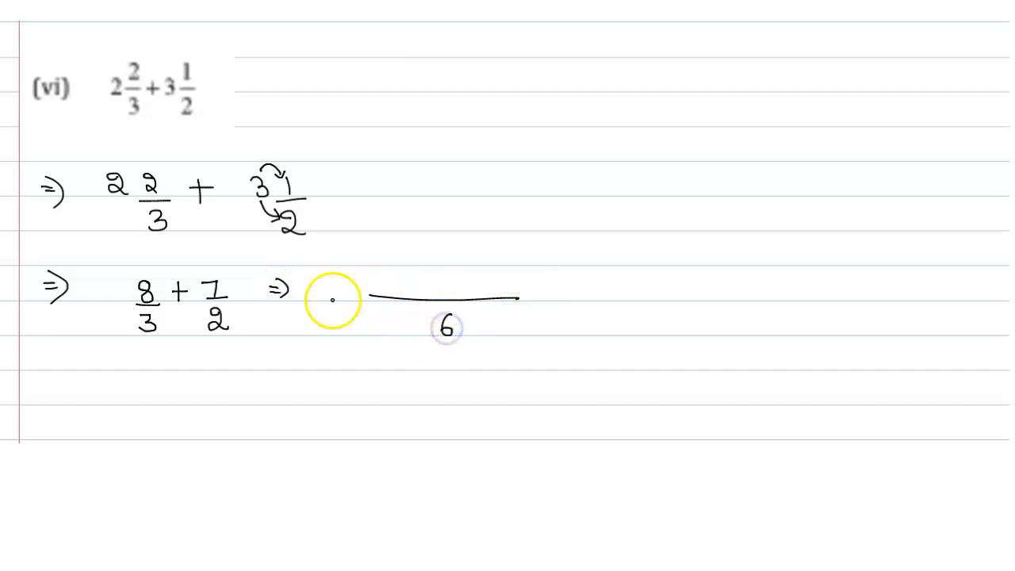
mouse_move(187, 349)
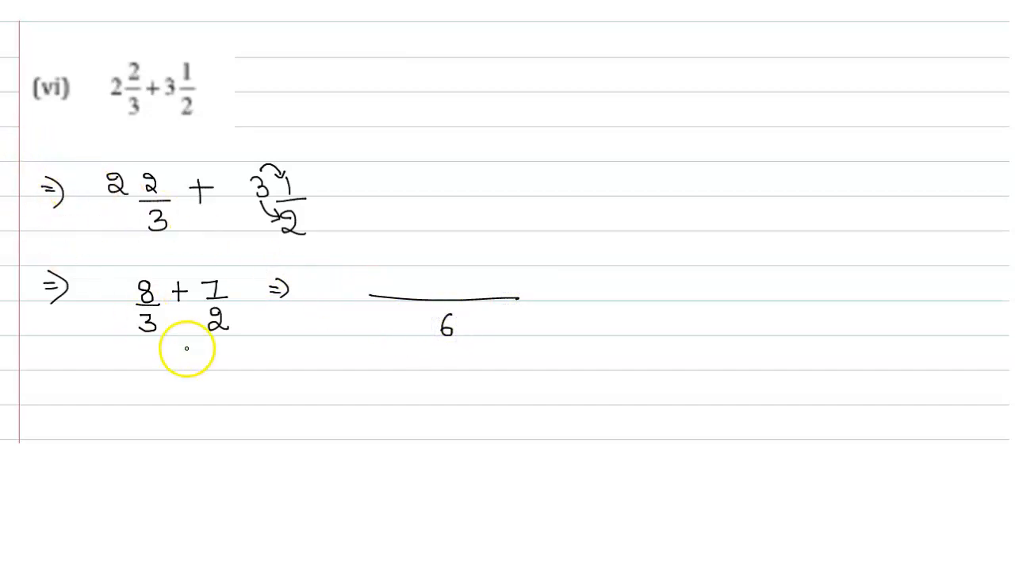
mouse_move(171, 327)
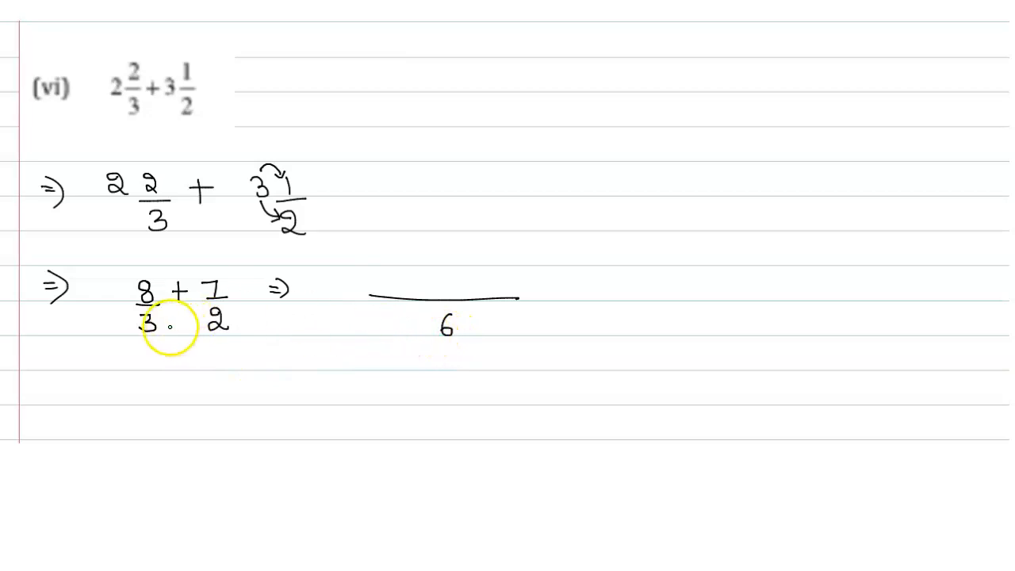
mouse_move(149, 270)
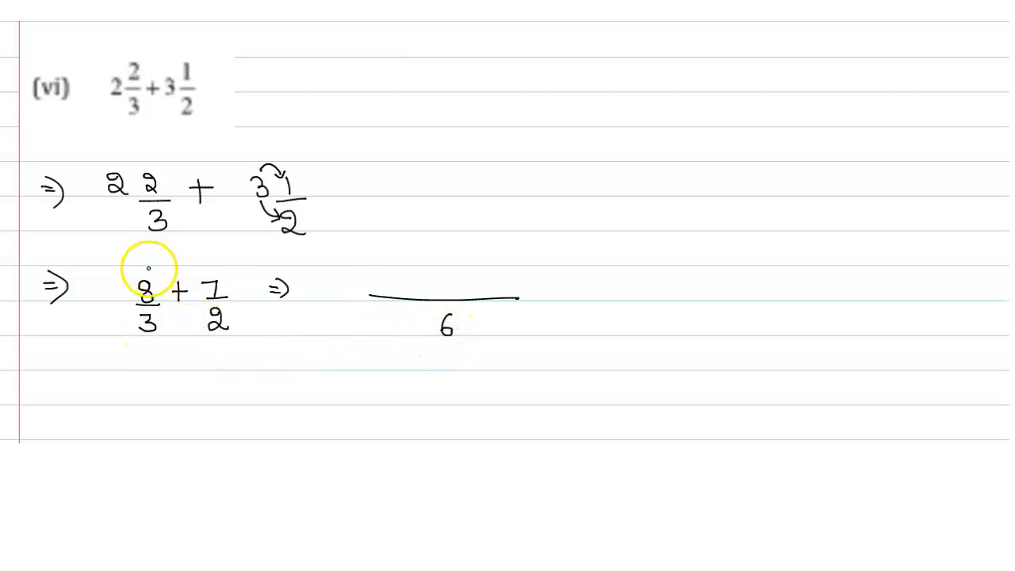